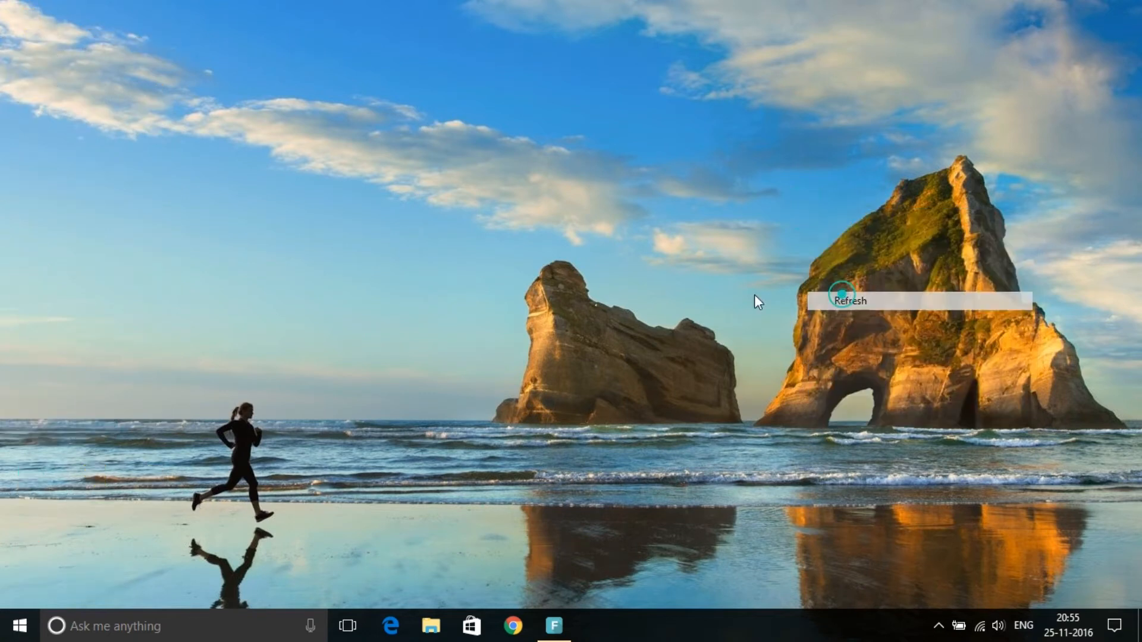
Refresh the Windows desktop and launch Google Chrome from the taskbar
left_click(850, 300)
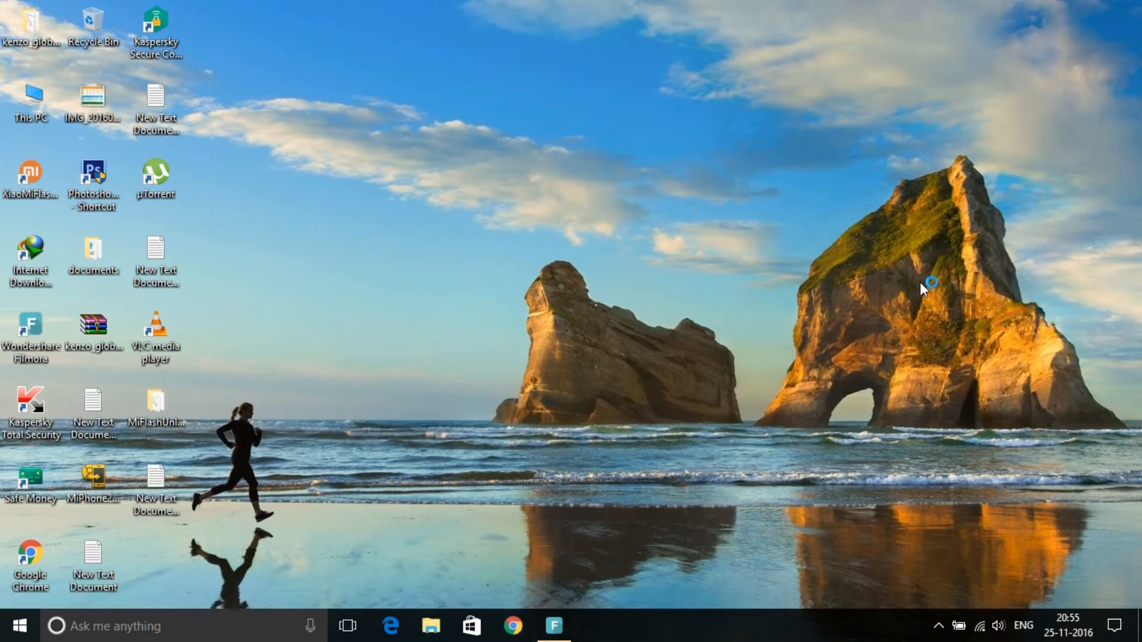
left_click(513, 626)
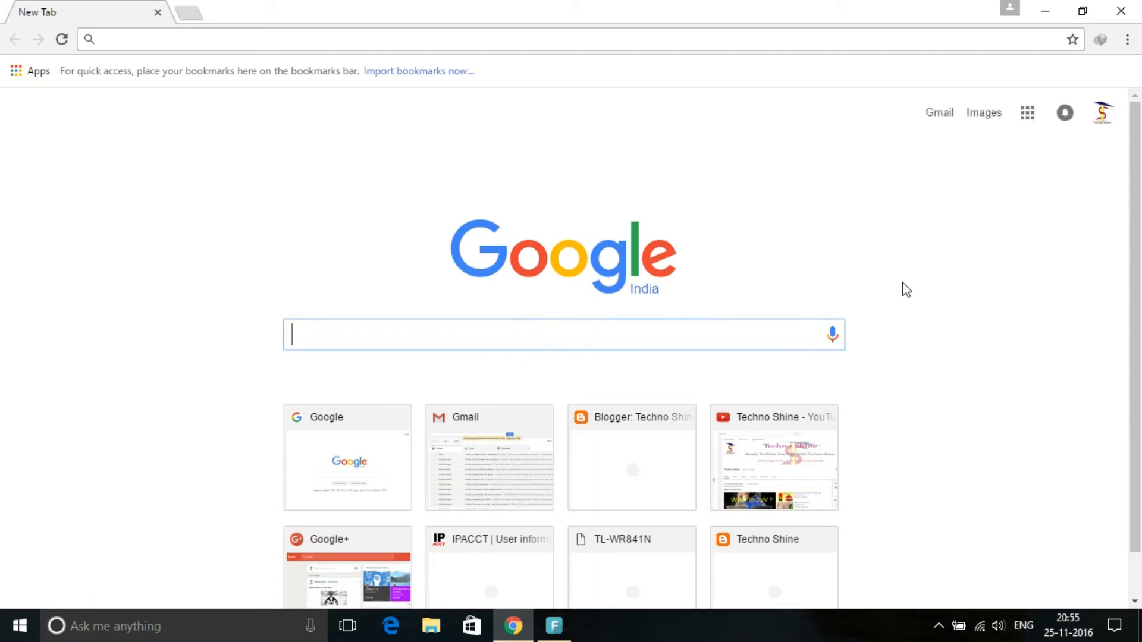
Search 'mi unlock', open Xiaomi's unlock page, and request the Mi Unlock download
type("mi unlock")
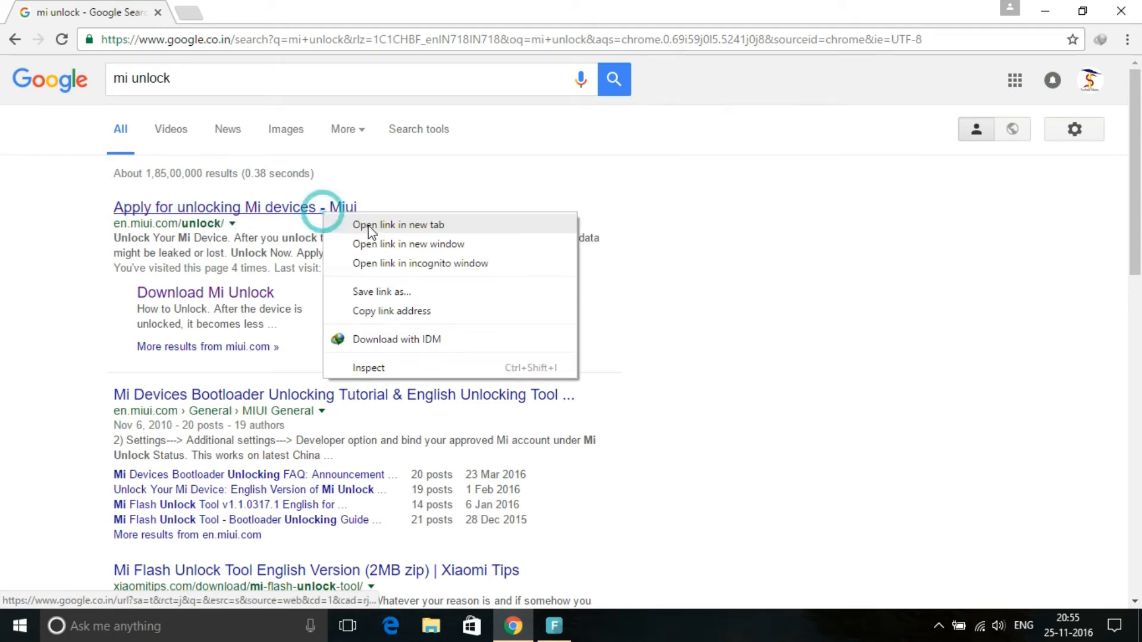
left_click(398, 224)
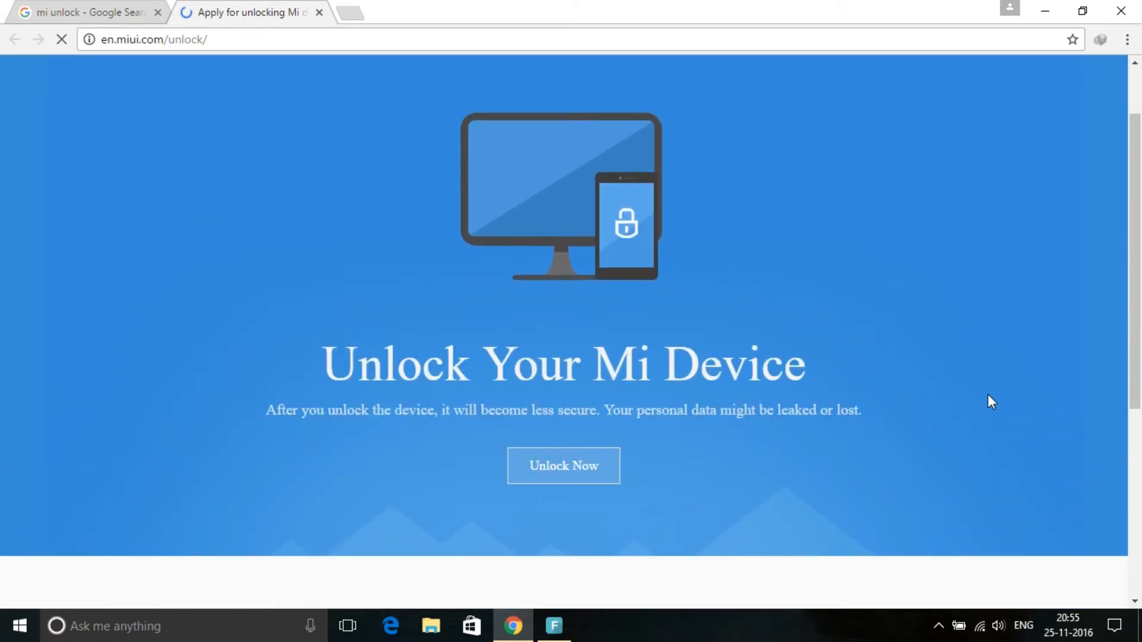
left_click(564, 466)
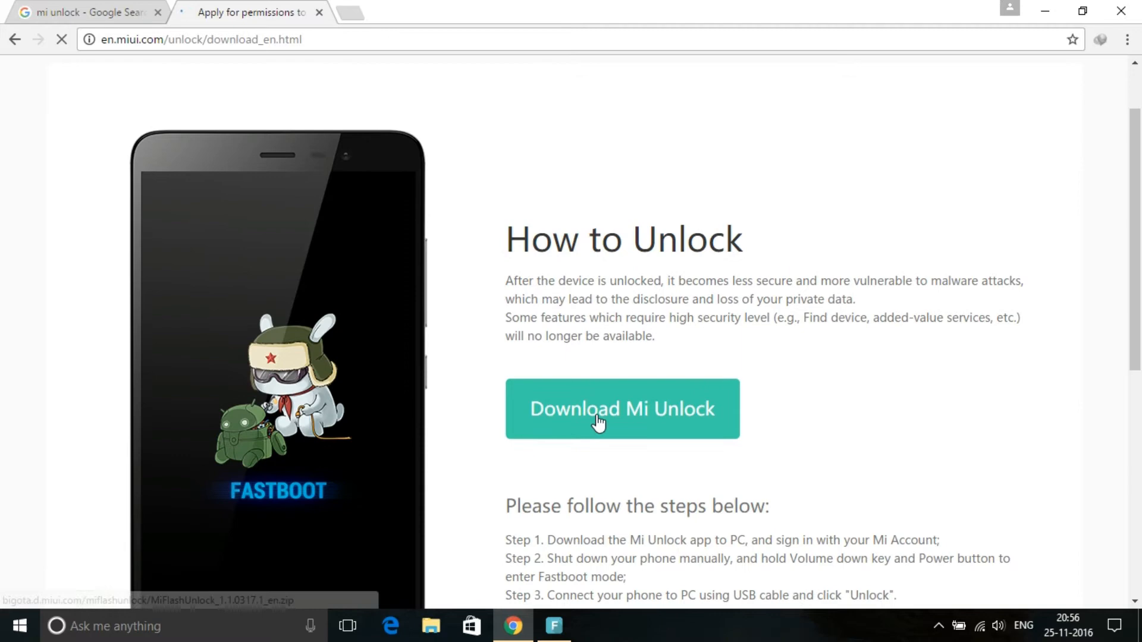
left_click(620, 408)
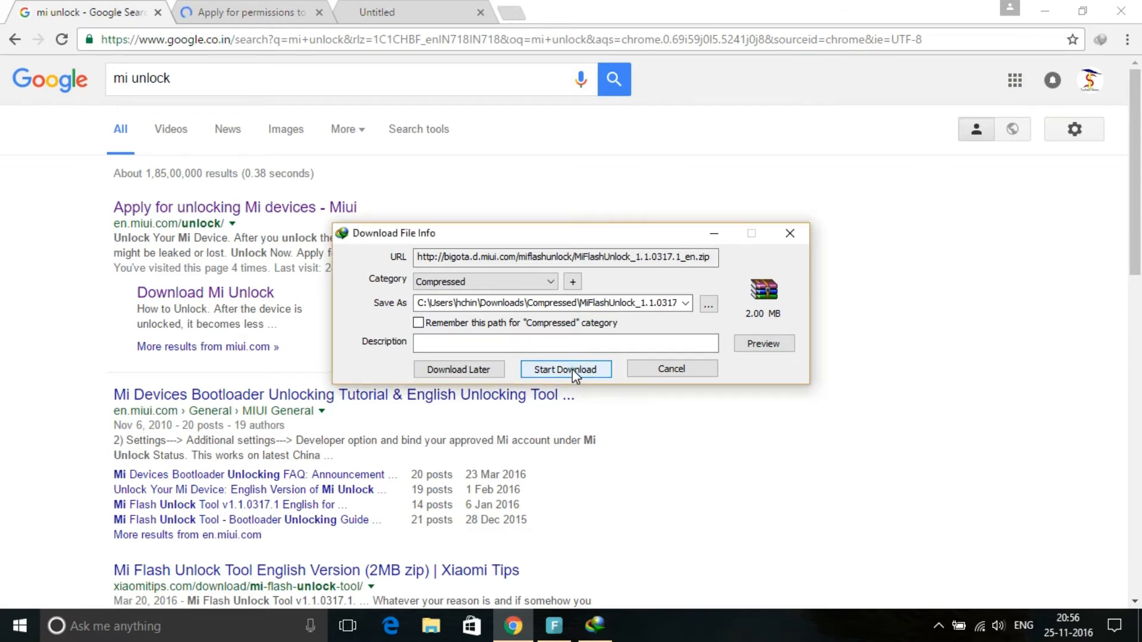
Start the MiFlashUnlock zip download in Internet Download Manager
left_click(565, 369)
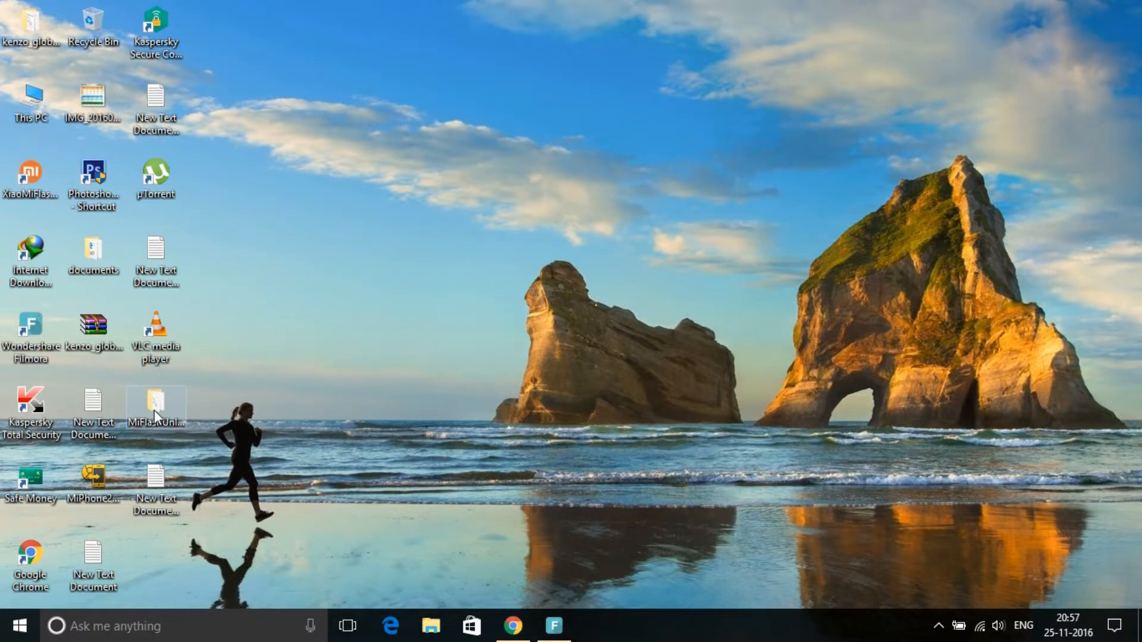
Open the desktop MiFlashUnlock folder and run MiFlashUnlock.exe
double_click(155, 401)
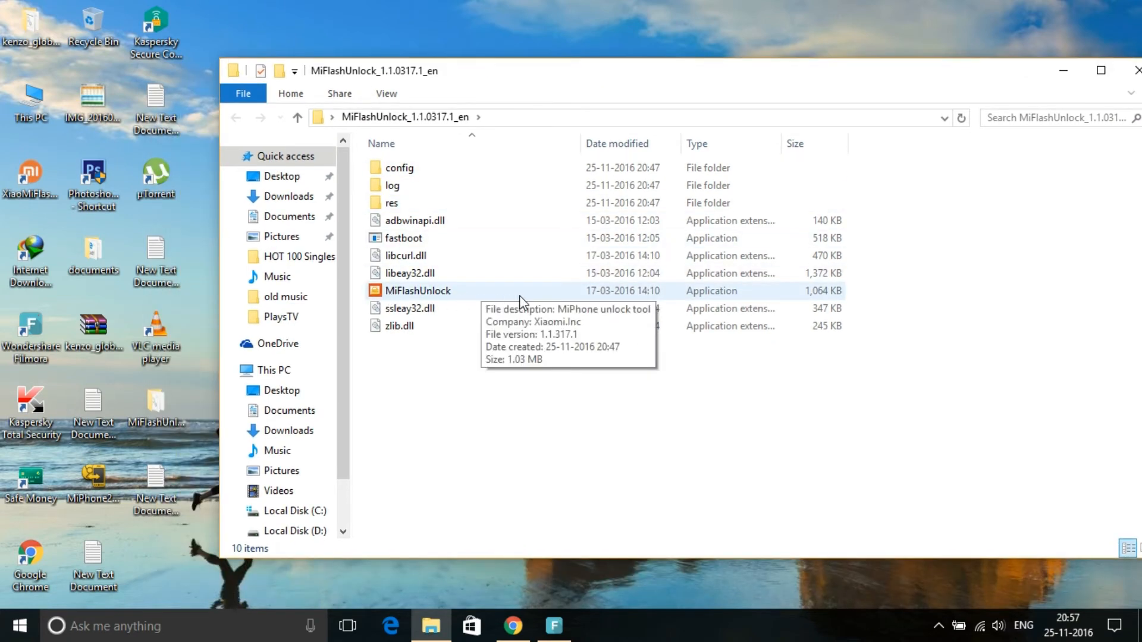
left_click(409, 308)
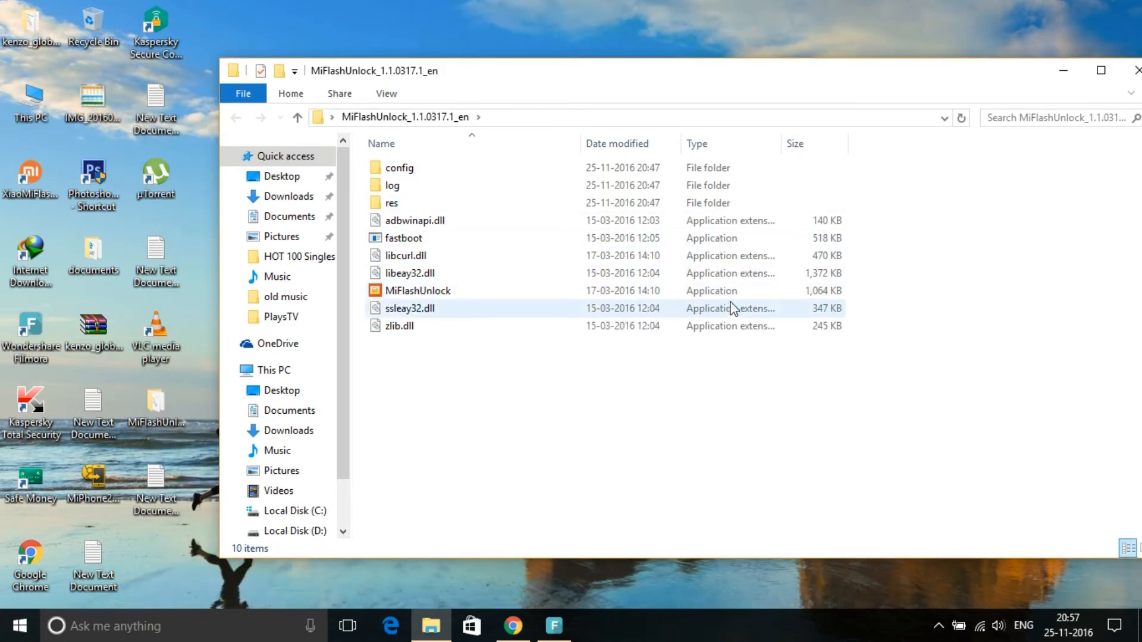
left_click(418, 291)
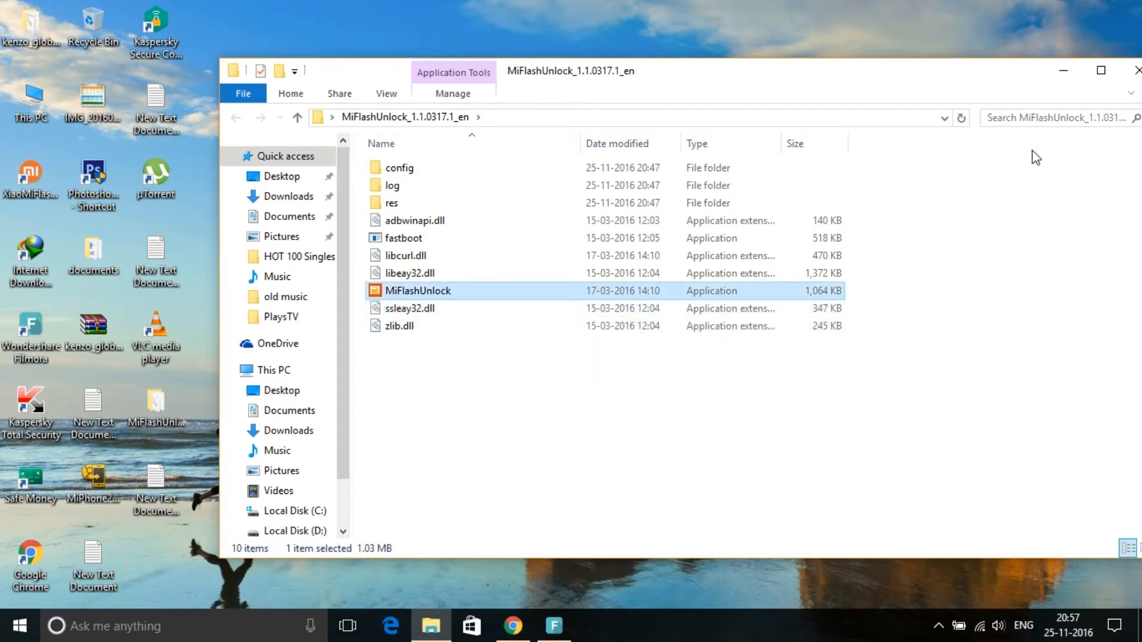
double_click(419, 289)
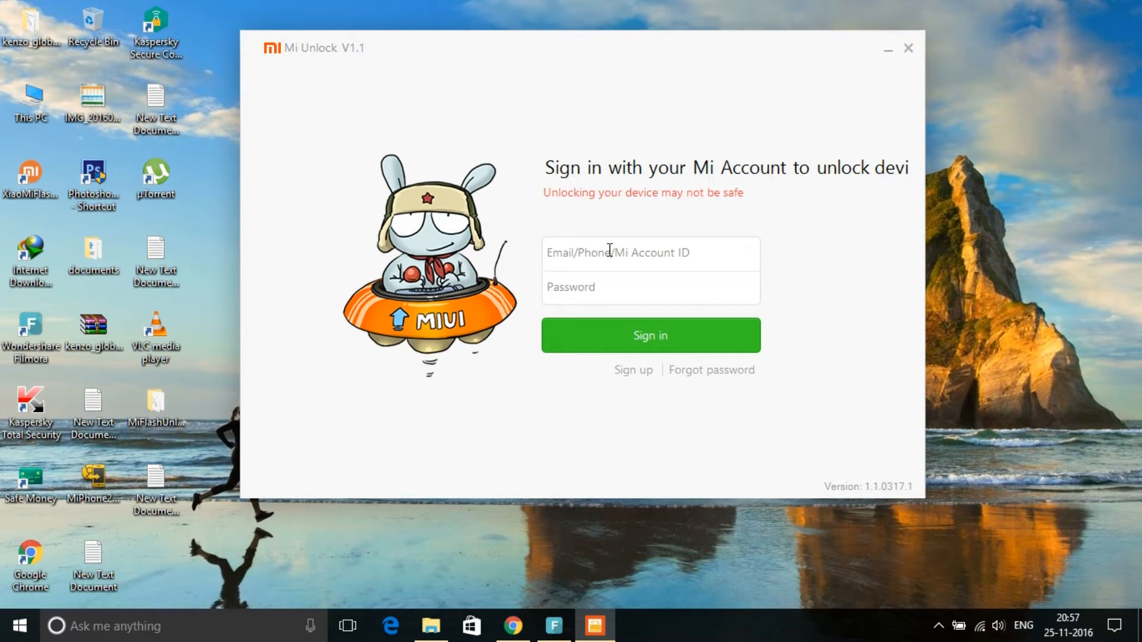
type("hchinu")
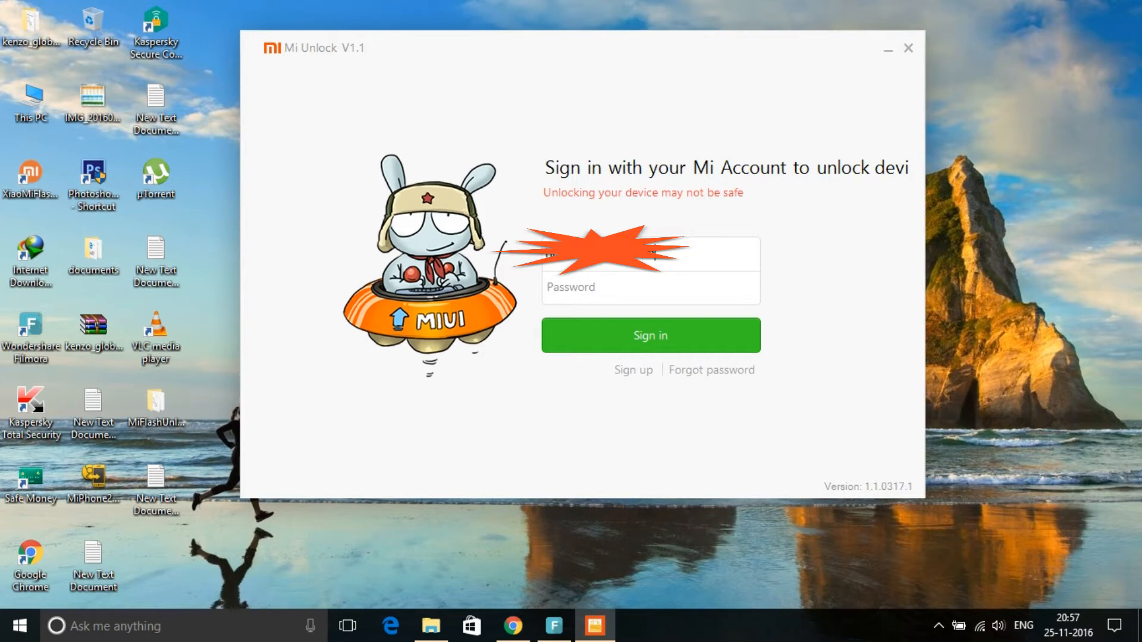
type("***")
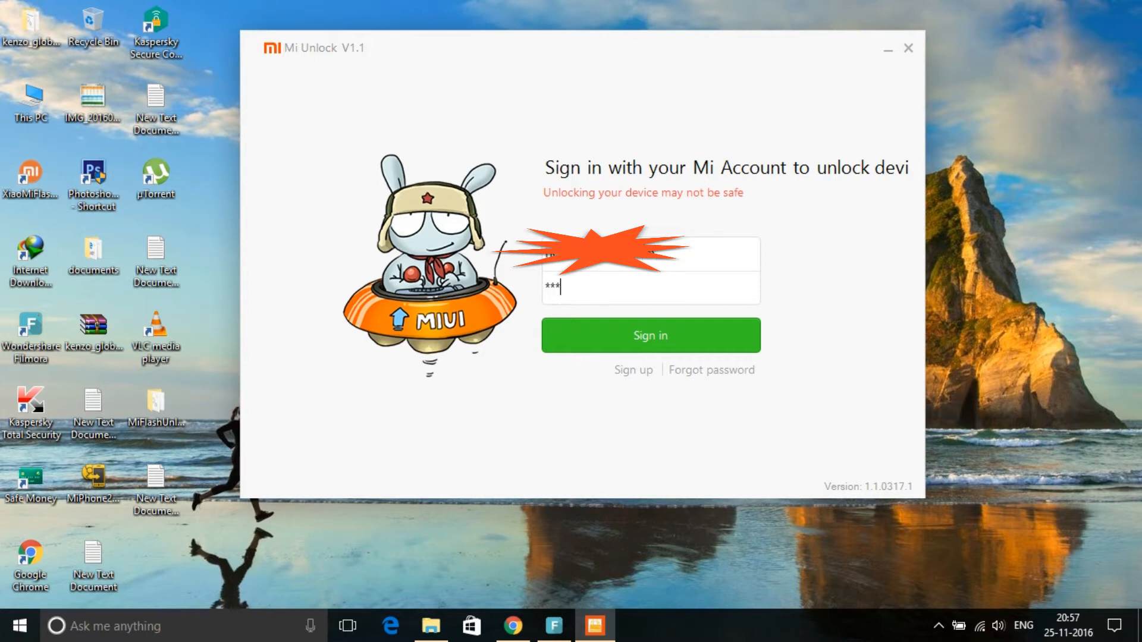
left_click(650, 286)
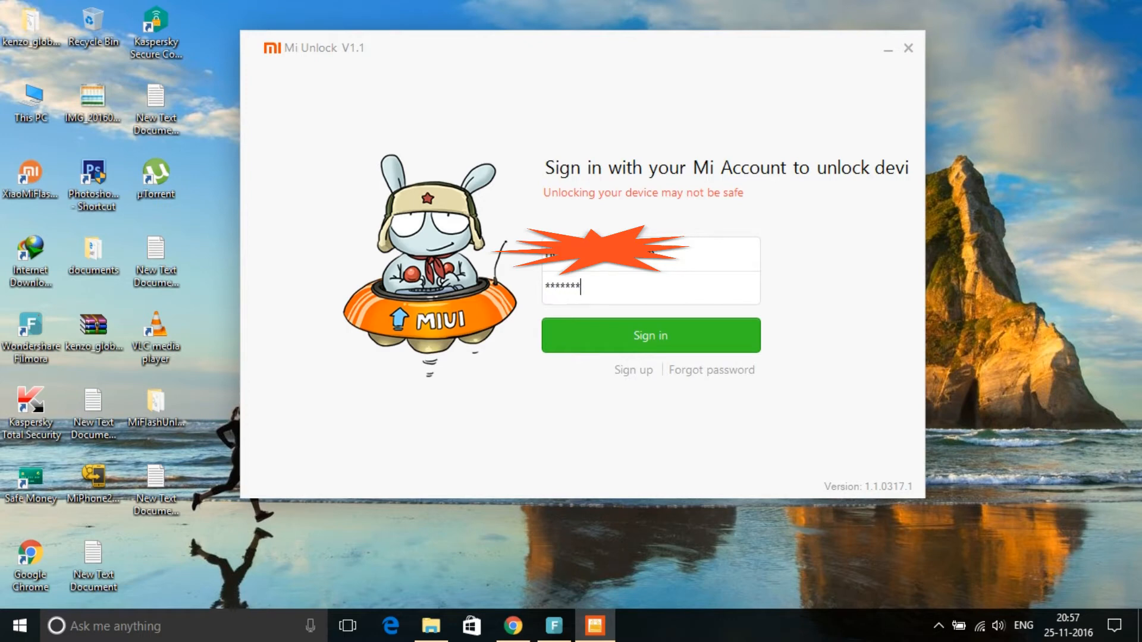
type("****")
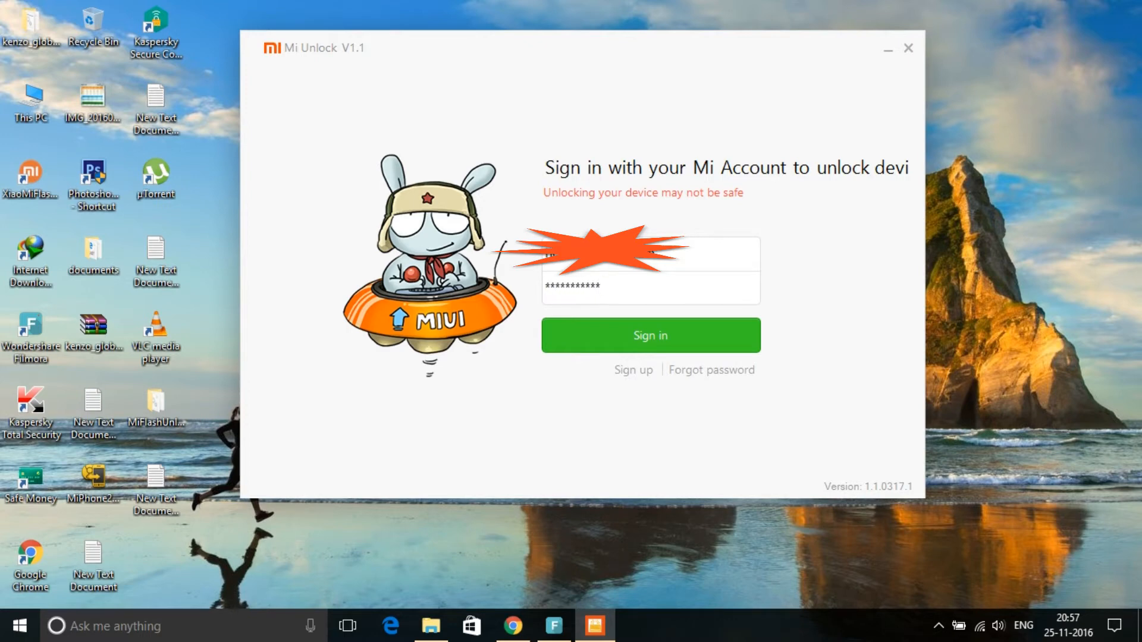
left_click(650, 335)
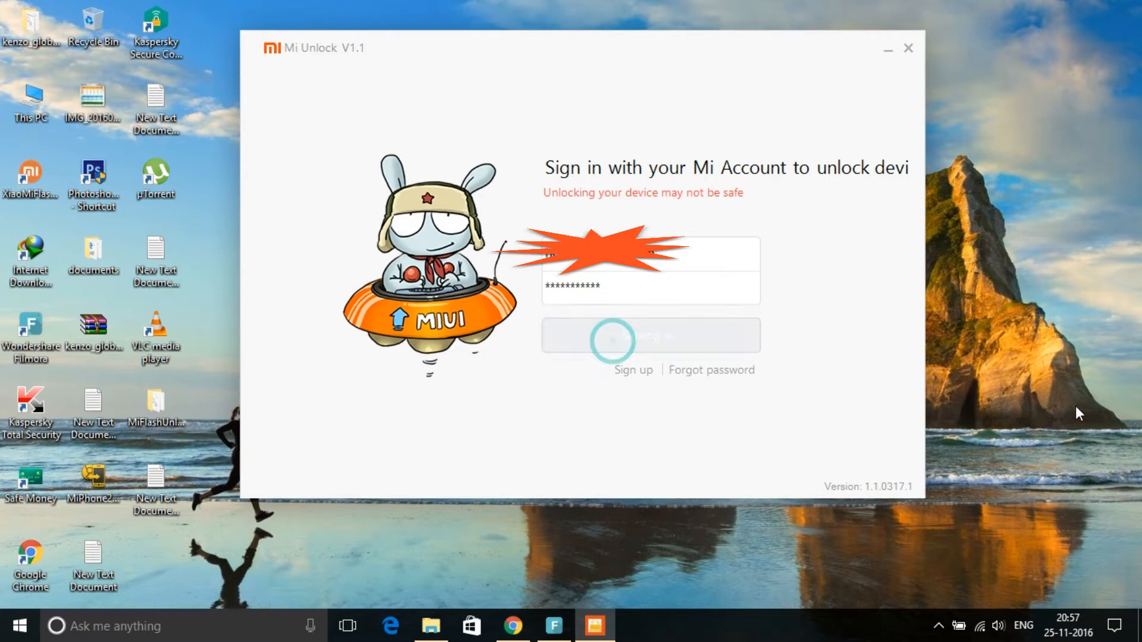
left_click(649, 336)
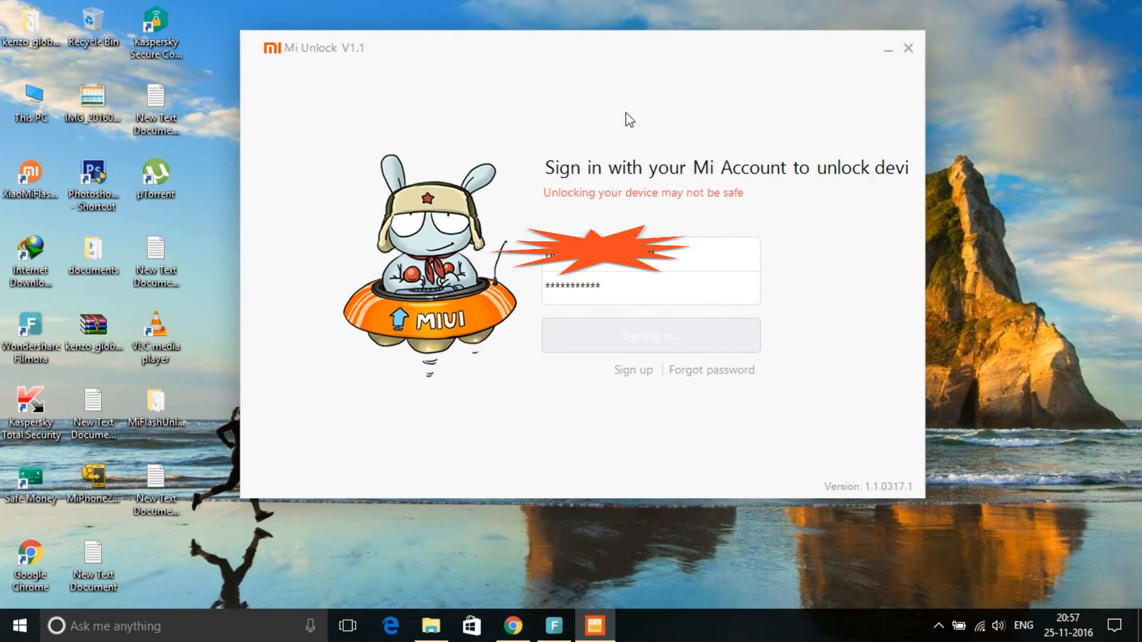
mouse_move(656, 52)
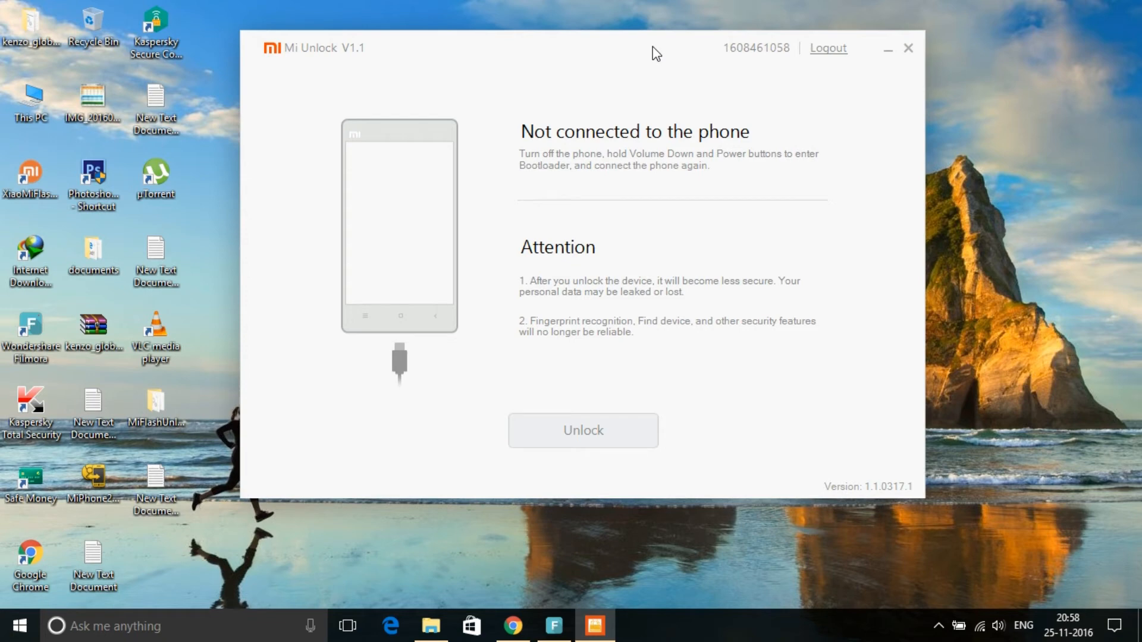
mouse_move(518, 187)
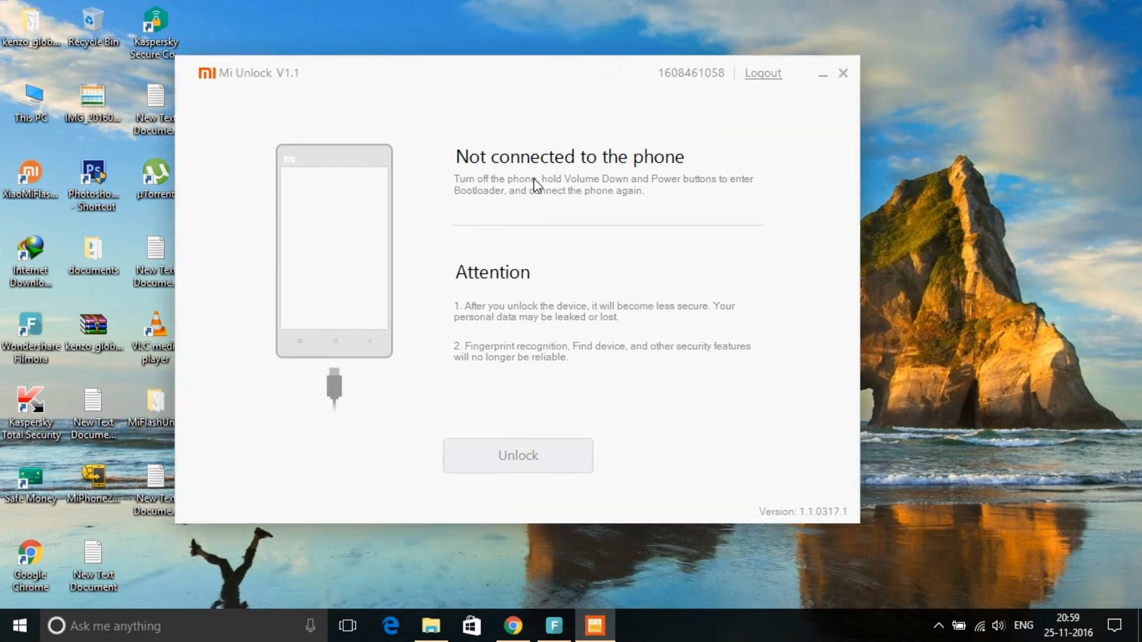
mouse_move(483, 189)
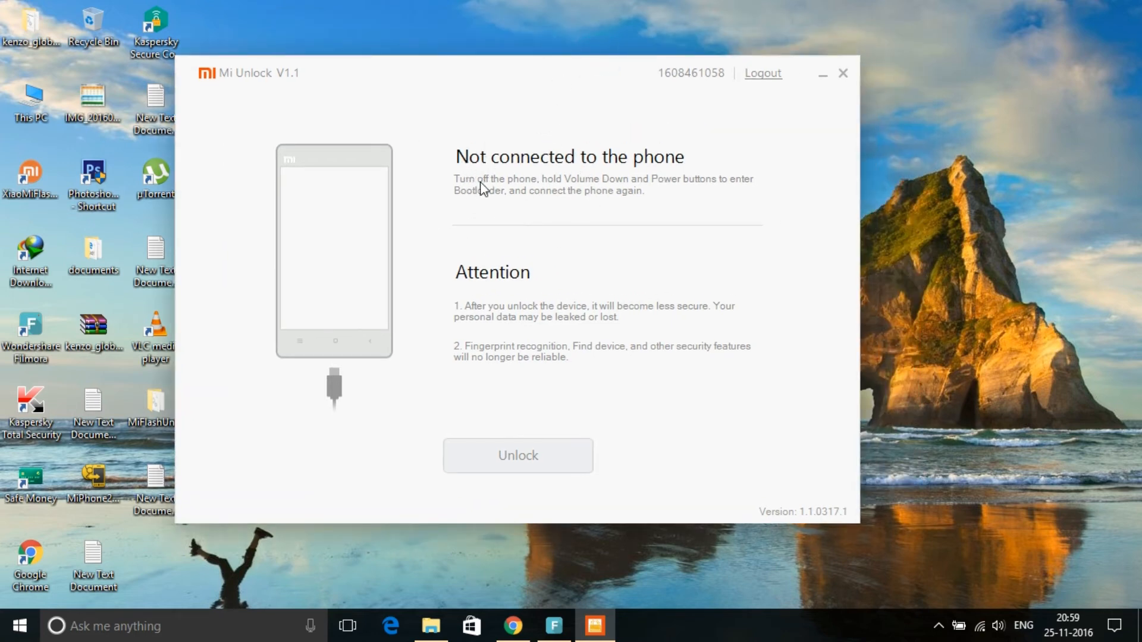
mouse_move(527, 124)
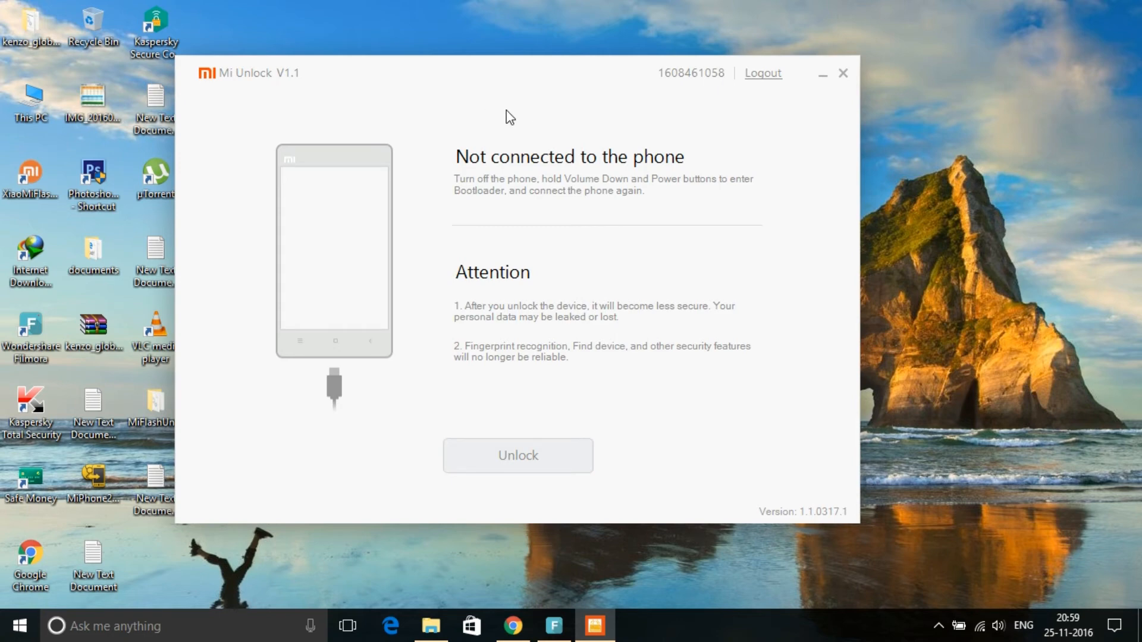
mouse_move(513, 71)
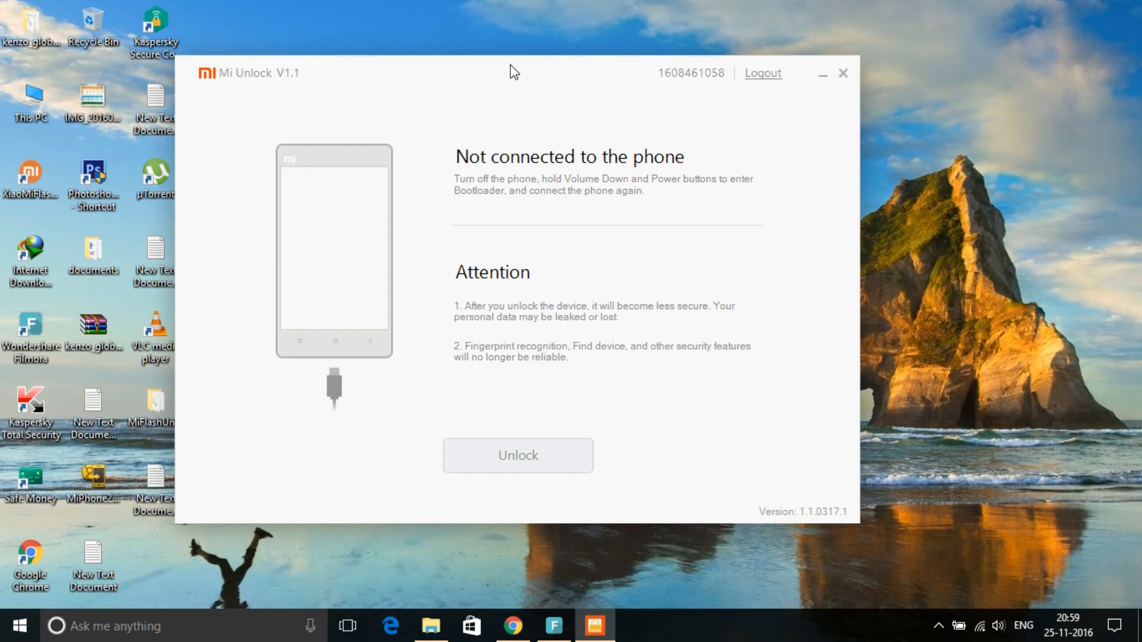
Move the Mi Unlock window while waiting for the Fastboot phone to connect
left_click_drag(513, 71, 571, 73)
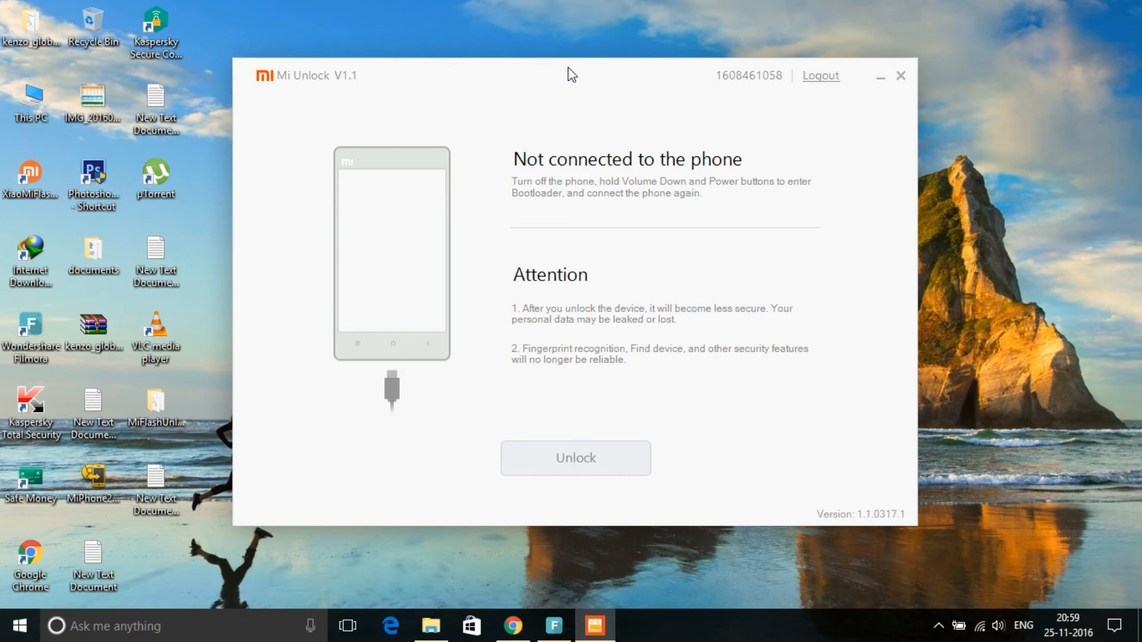
mouse_move(632, 106)
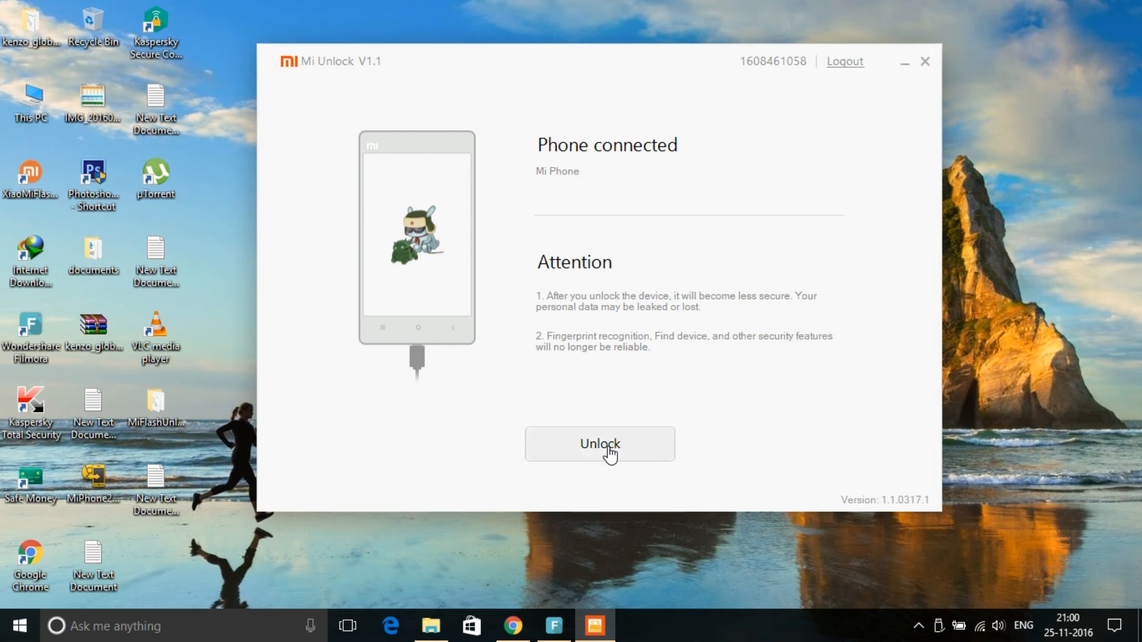
Run Unlock on the connected phone until 'Unlocked successfully' appears
left_click(599, 443)
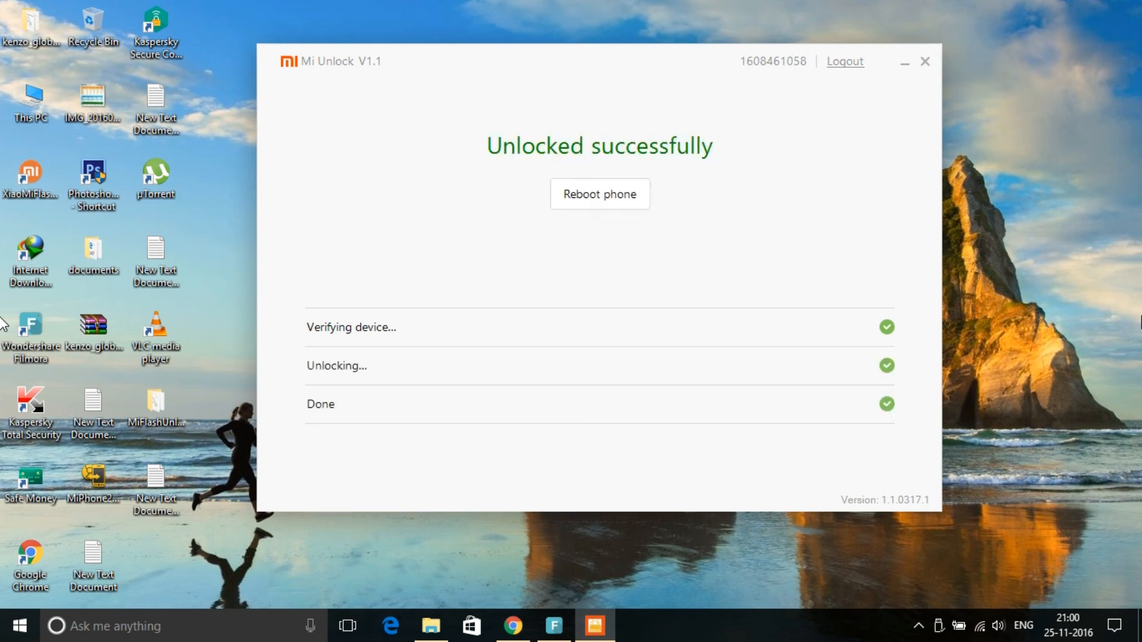
mouse_move(616, 198)
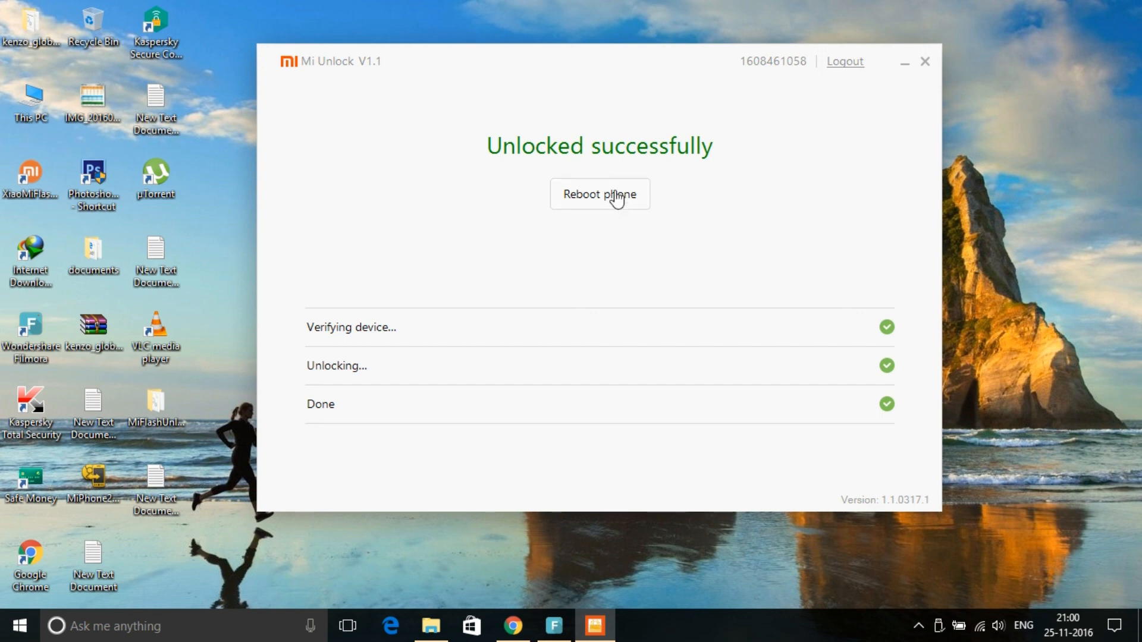